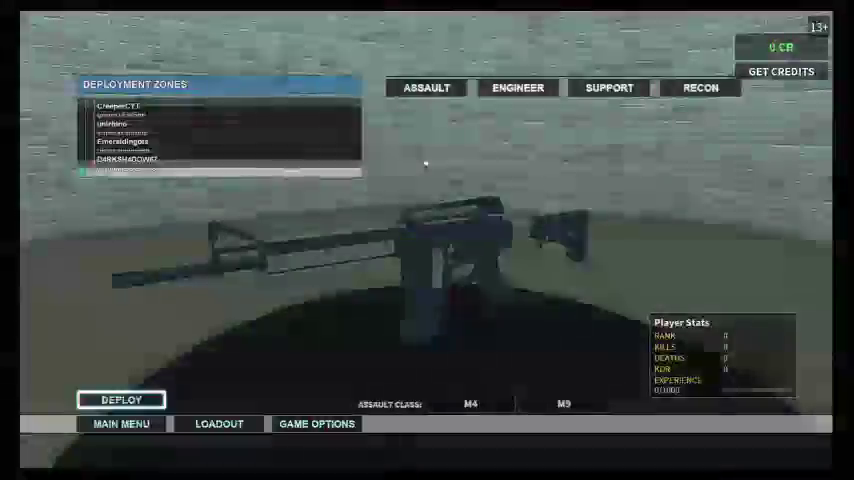
Deploy into the Phantom Forces match and reach the Leave Game confirmation prompt.
{"action": "left_click", "coordinate": [120, 400]}
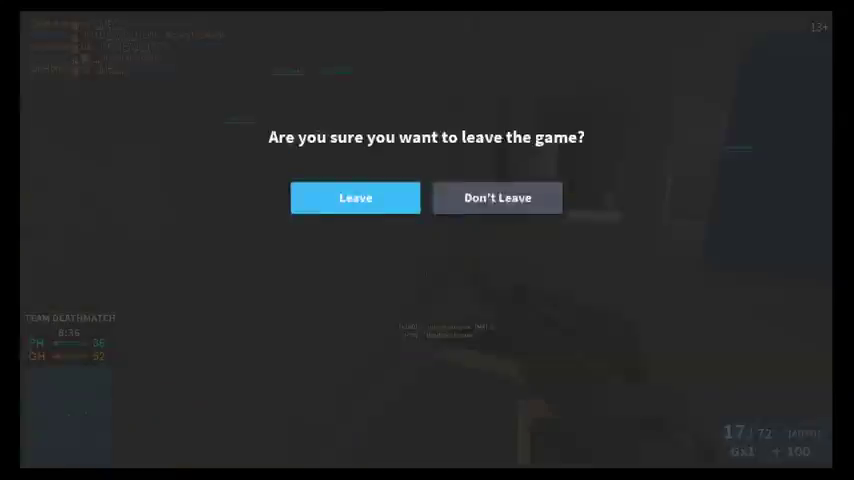
{"action": "left_click", "coordinate": [356, 196]}
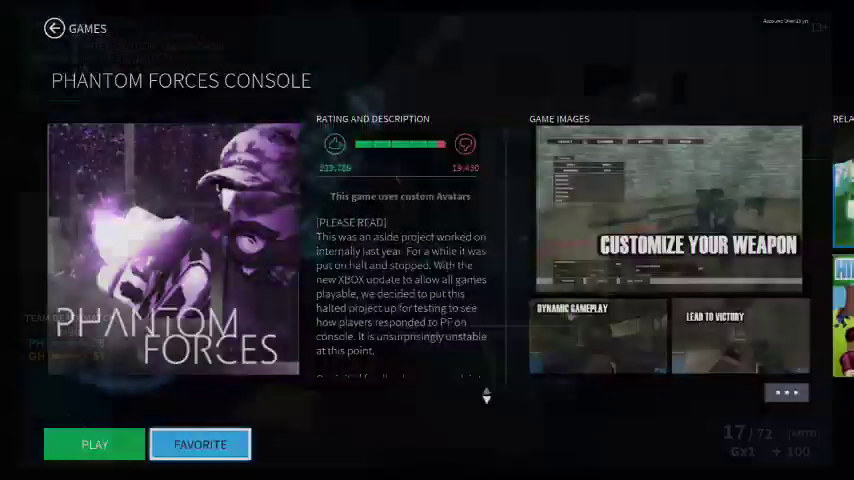
{"action": "left_click", "coordinate": [94, 444]}
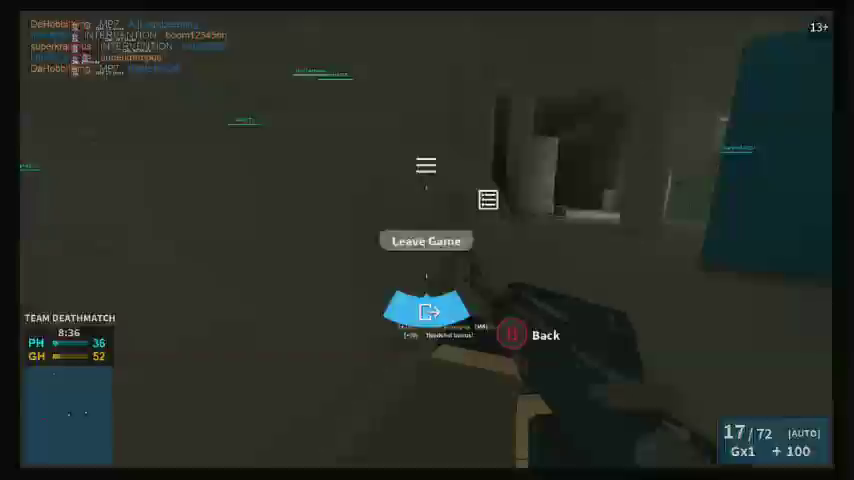
{"action": "left_click", "coordinate": [424, 240]}
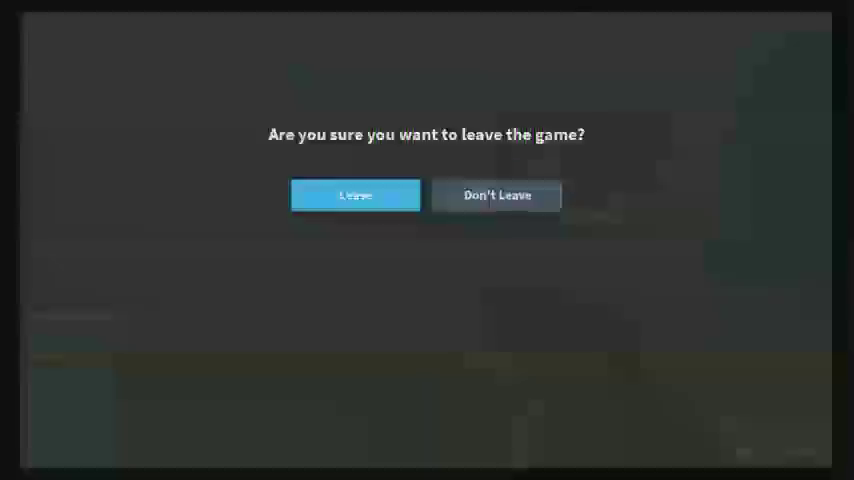
Confirm leaving Phantom Forces and spawn into a Hide and Seek Extreme round during hiding time.
{"action": "left_click", "coordinate": [356, 196]}
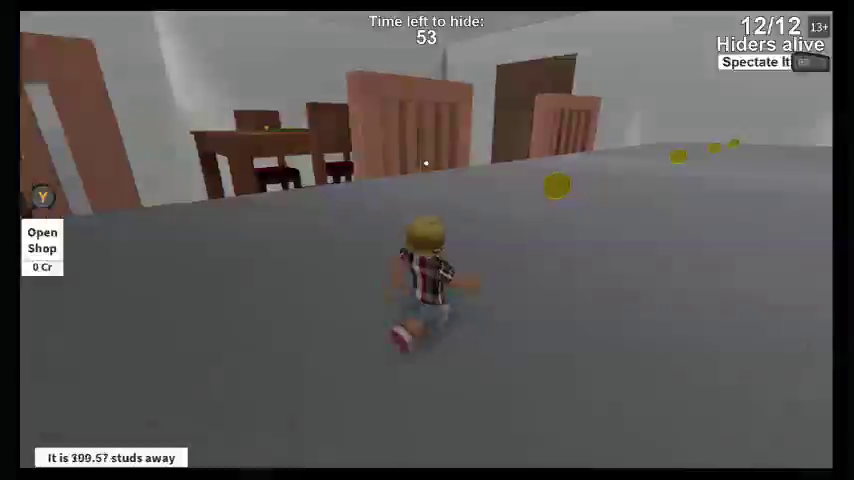
Move around the house, then leave the disconnected round and land on the Jailbreak game page.
{"action": "key", "text": "w"}
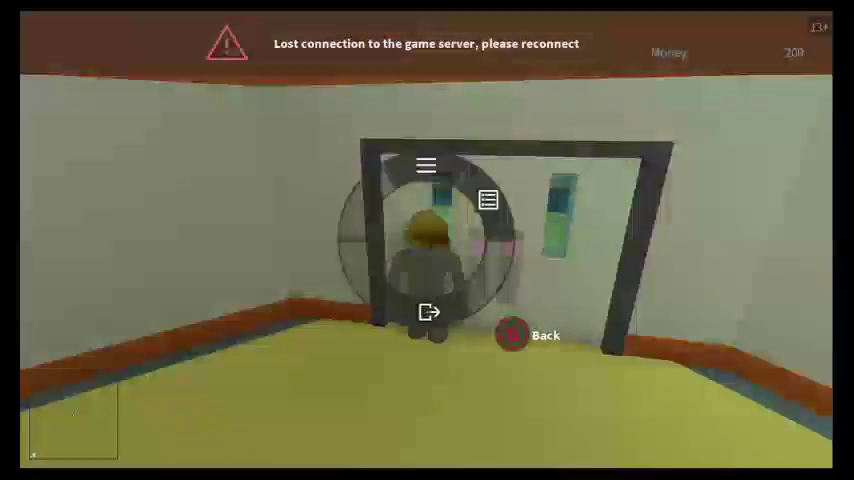
{"action": "left_click", "coordinate": [428, 312]}
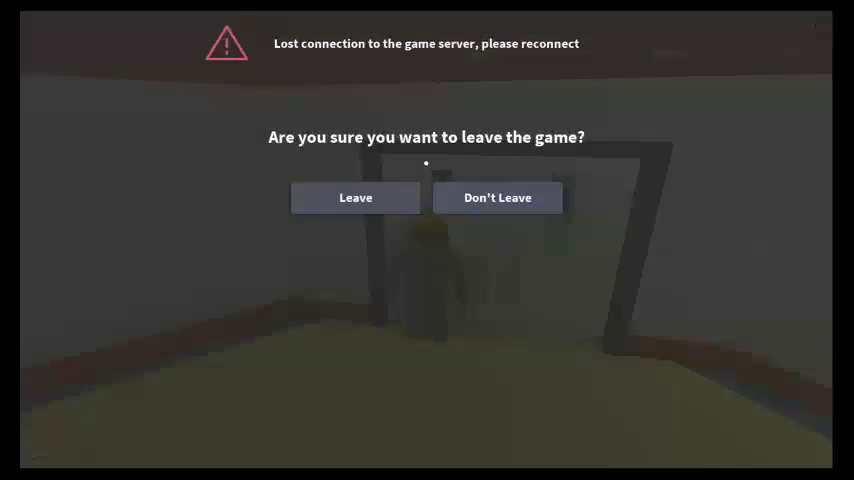
{"action": "left_click", "coordinate": [356, 196]}
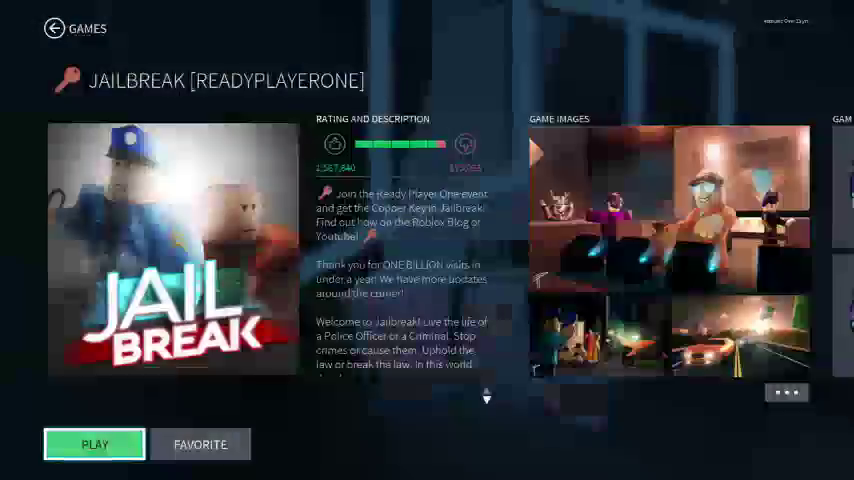